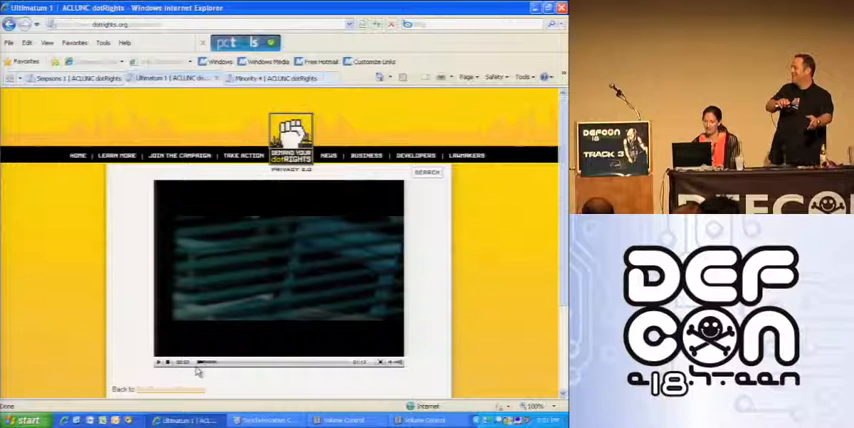
Play the "Knight" clip from the dotRights Hollywood Films page in full-screen mode.
left_click(388, 362)
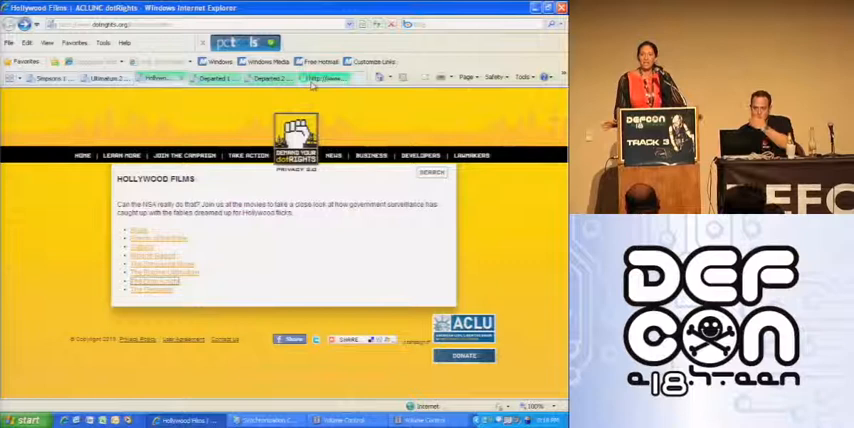
left_click(141, 246)
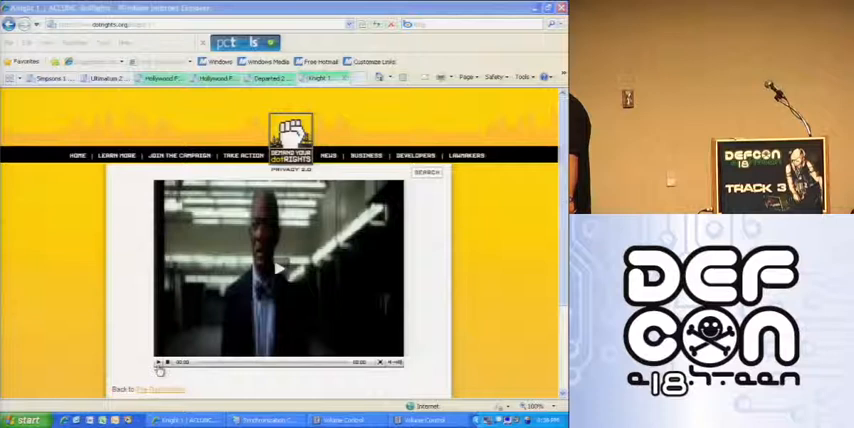
left_click(391, 362)
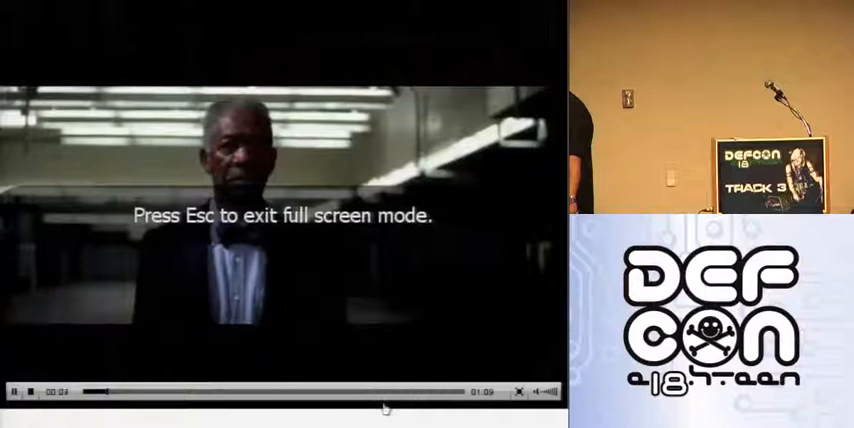